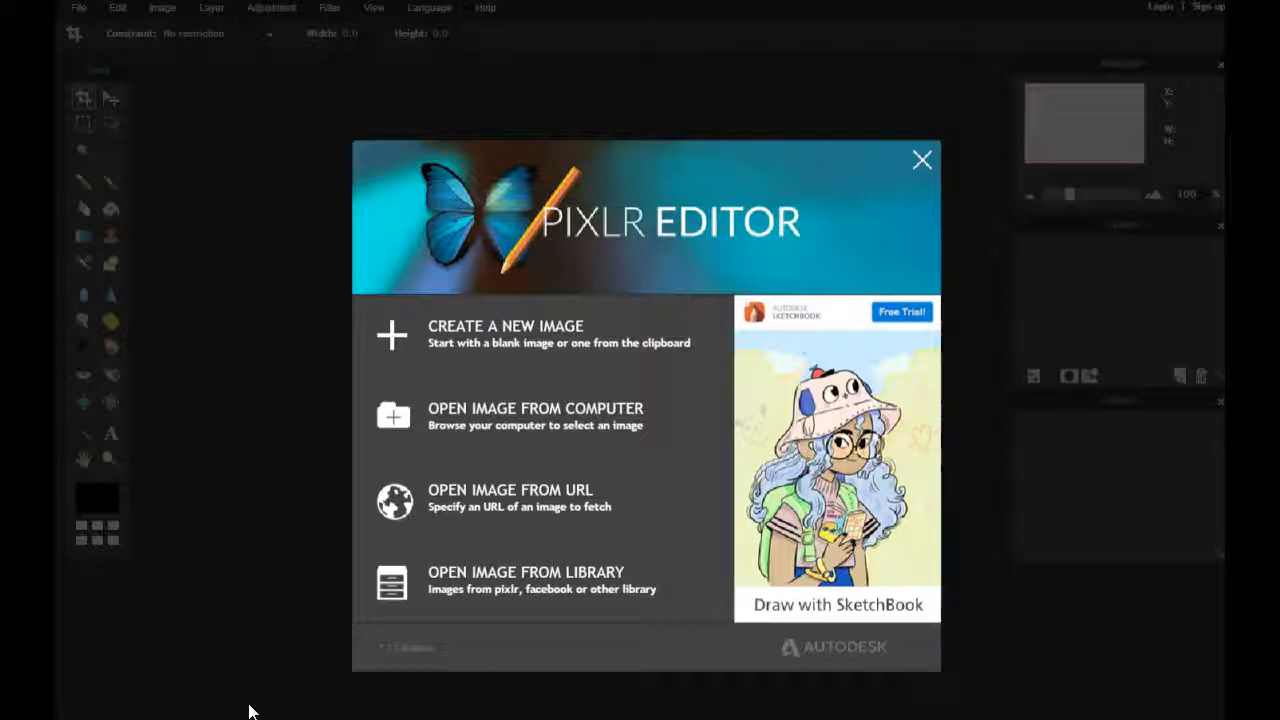
mouse_move(610, 190)
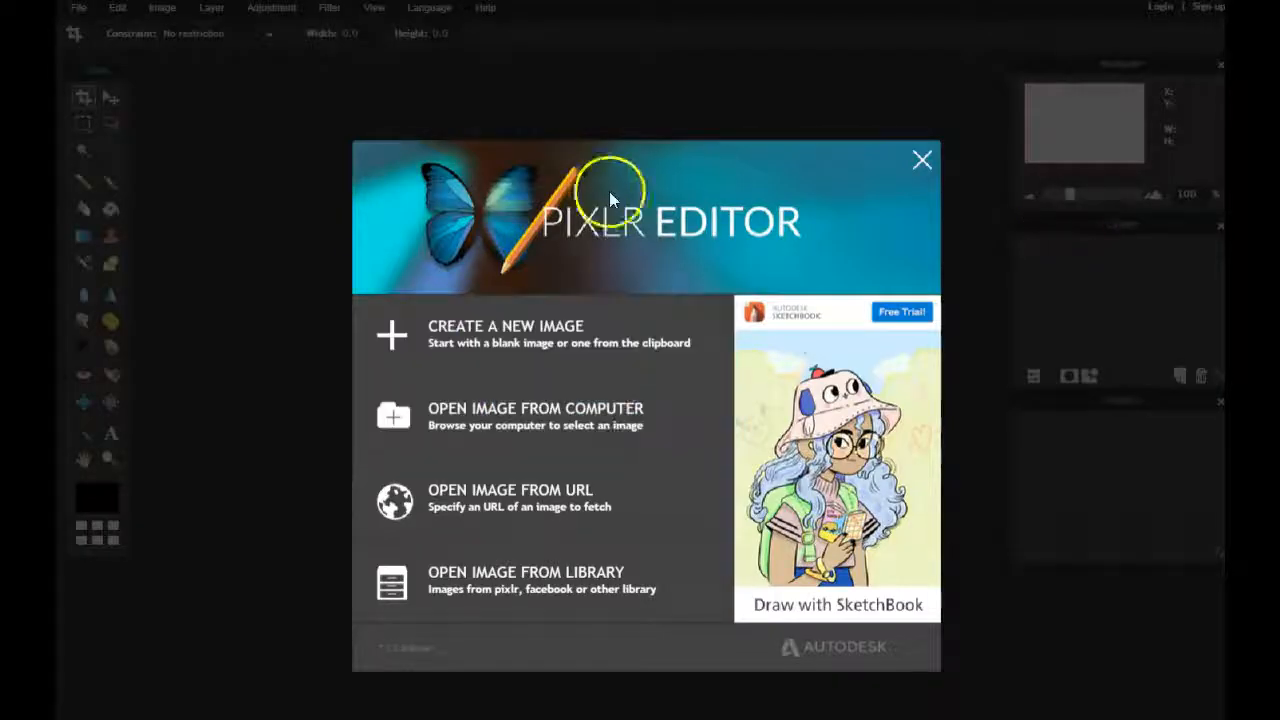
Step: Create a new blank white image at the 800 × 600 preset size
click(505, 334)
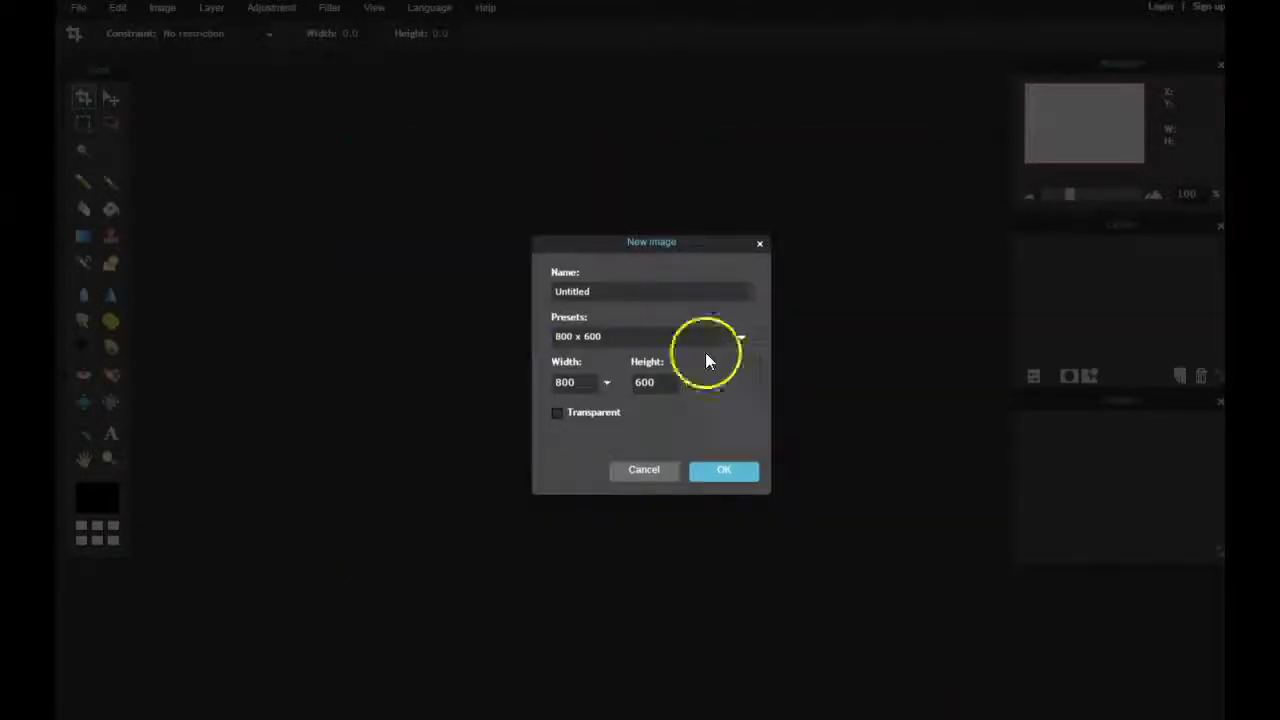
click(724, 470)
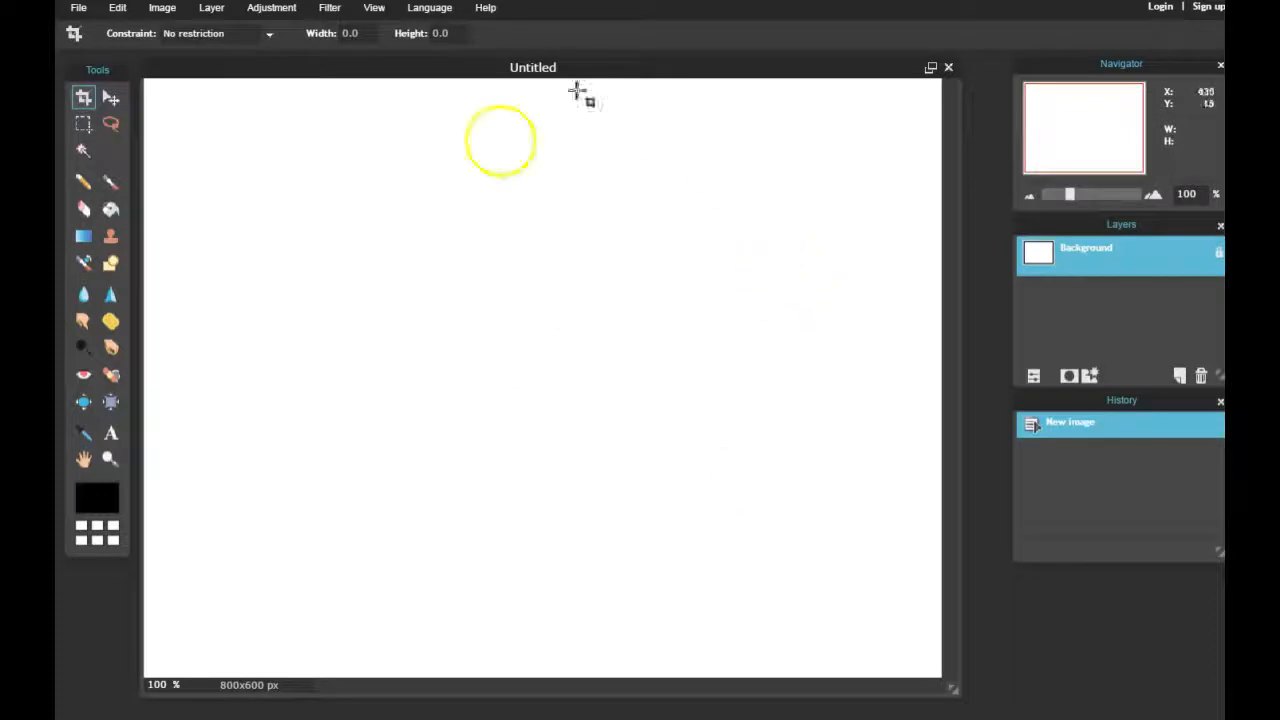
mouse_move(895, 42)
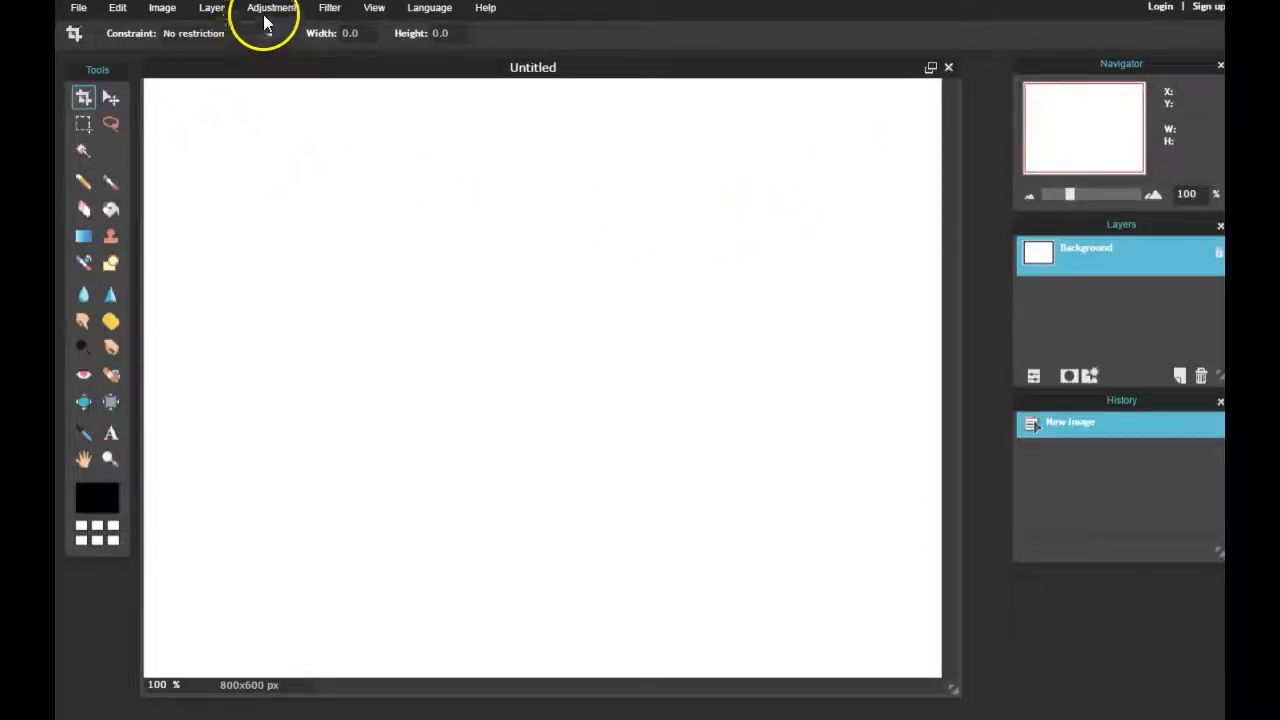
Step: Load the cobblestone street photo from its URL as Layer 1 above the white background
click(211, 7)
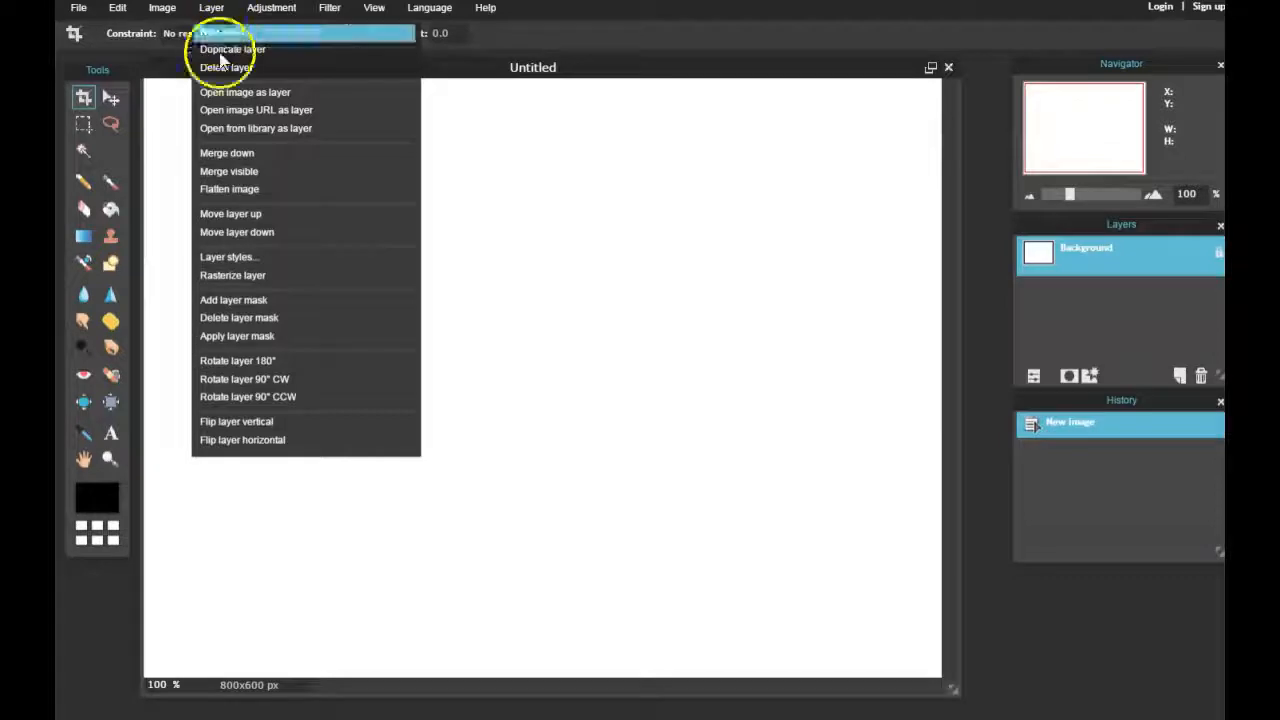
click(256, 110)
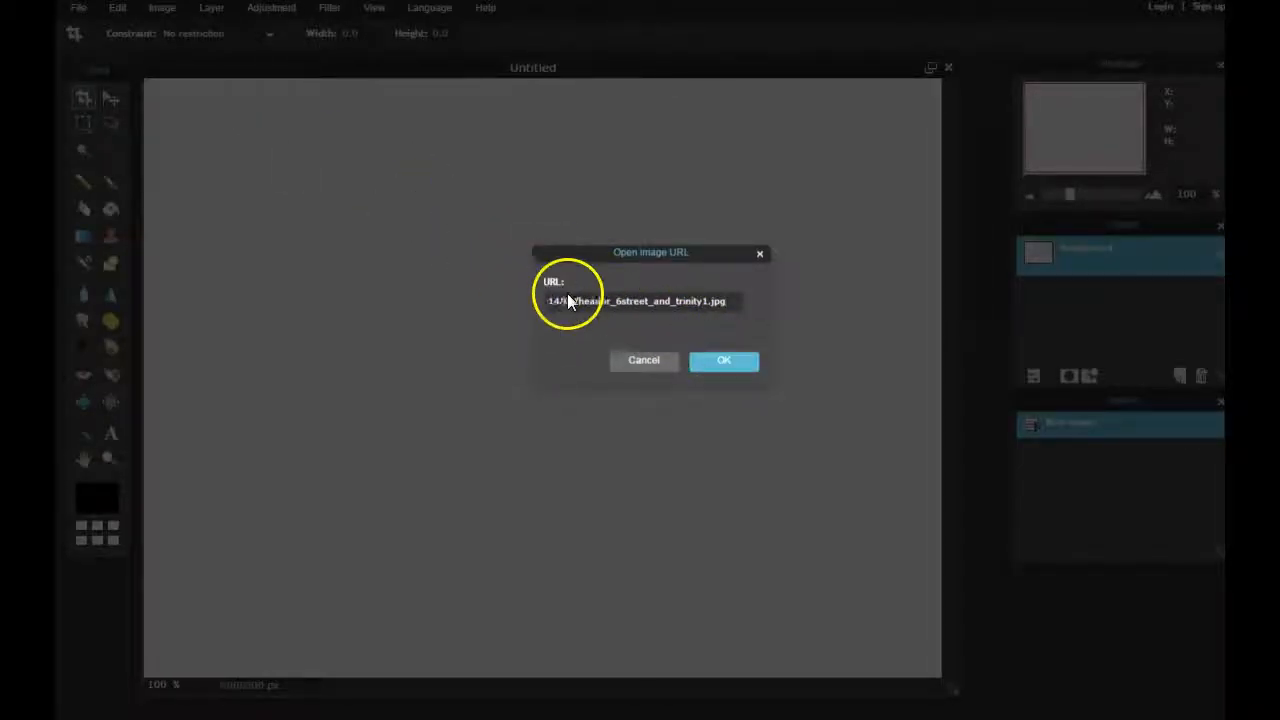
click(724, 360)
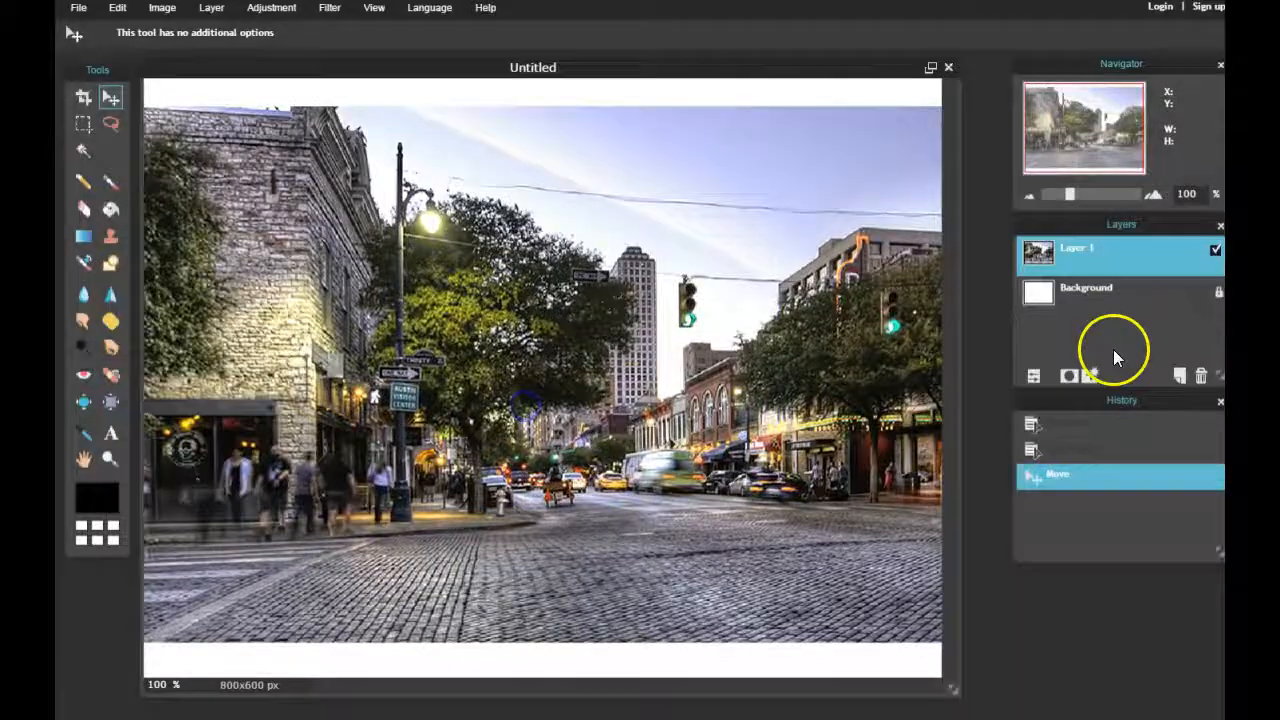
click(211, 8)
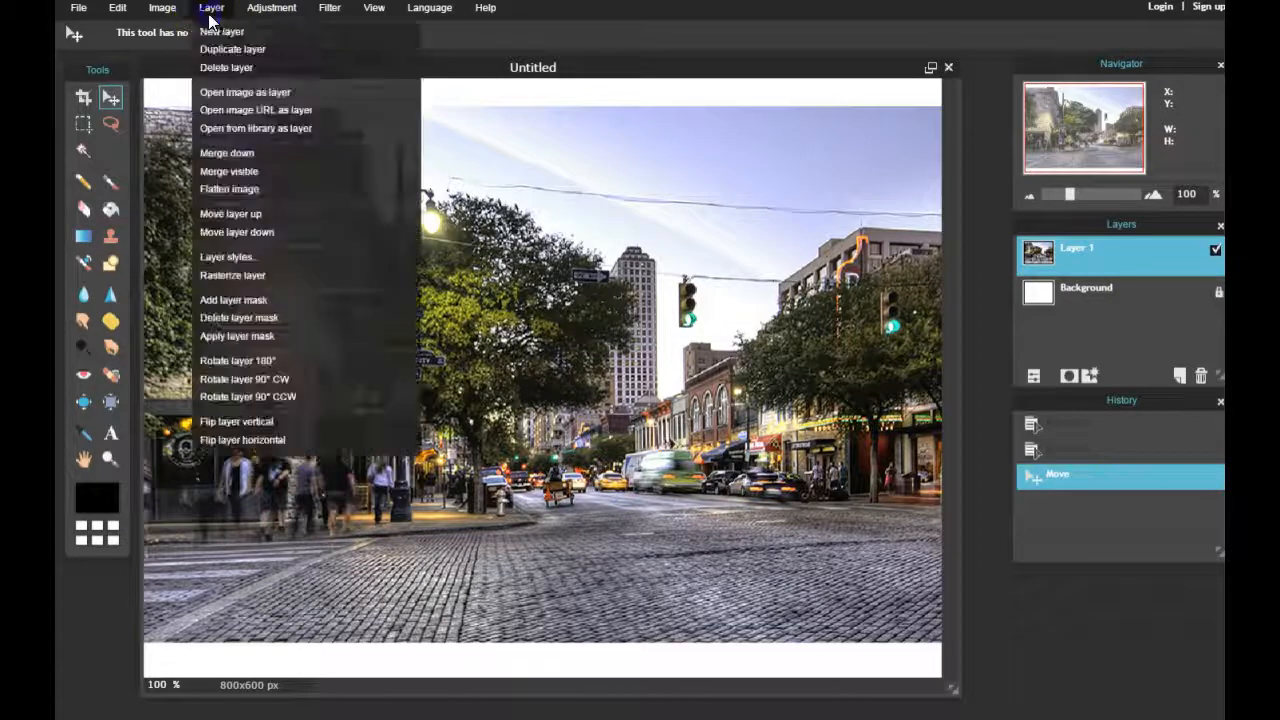
Step: Load the green-screen elephant photo from its URL as Layer 2 and move it toward the canvas top-left
click(255, 109)
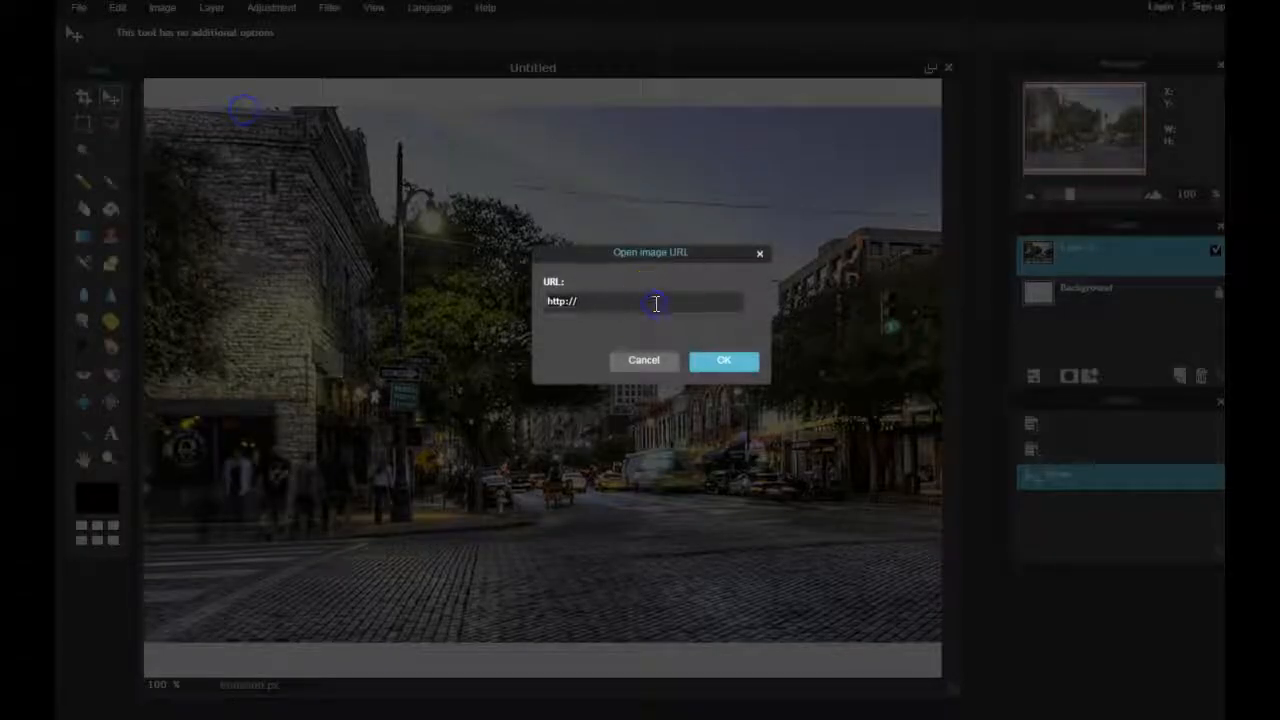
click(724, 360)
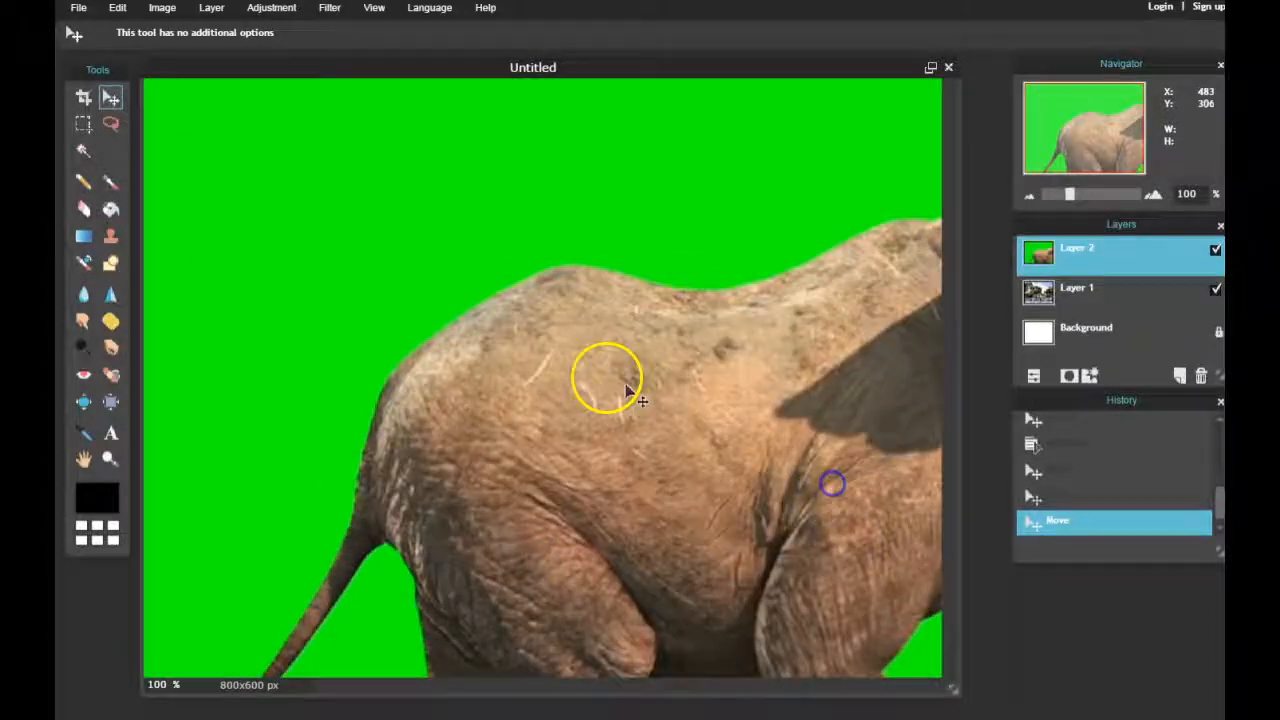
drag(640, 400, 790, 490)
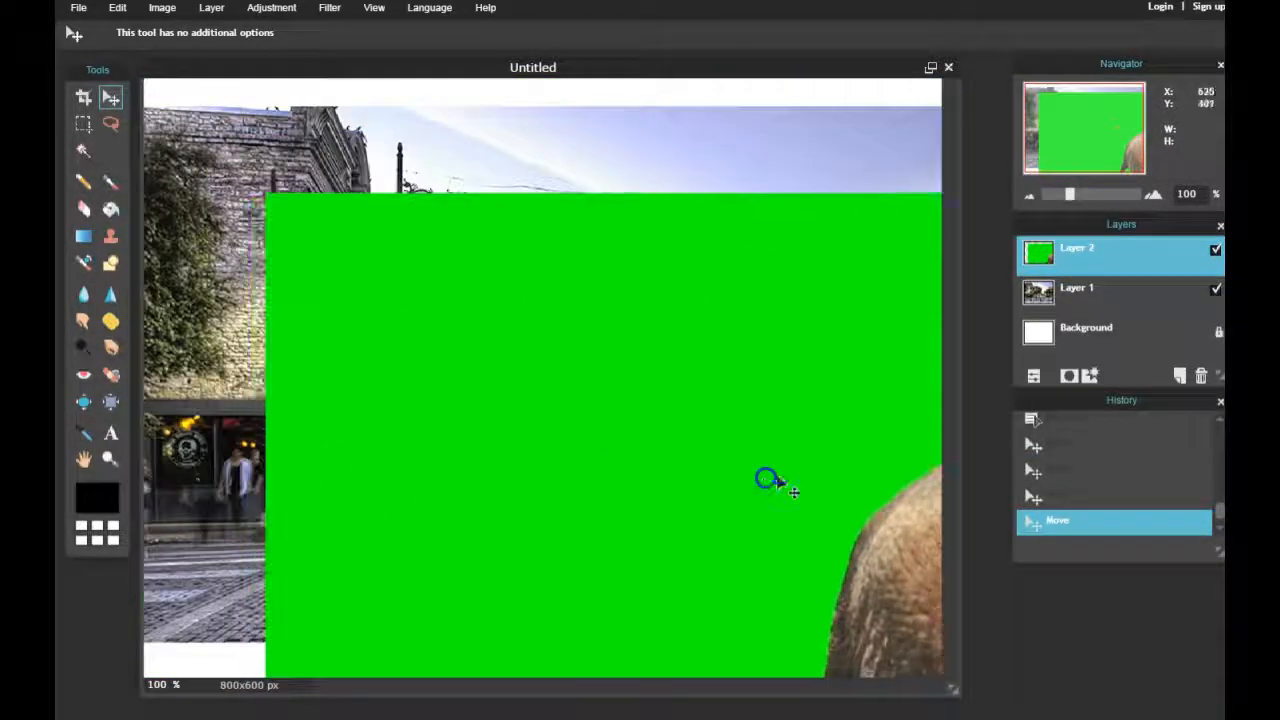
drag(770, 480, 580, 350)
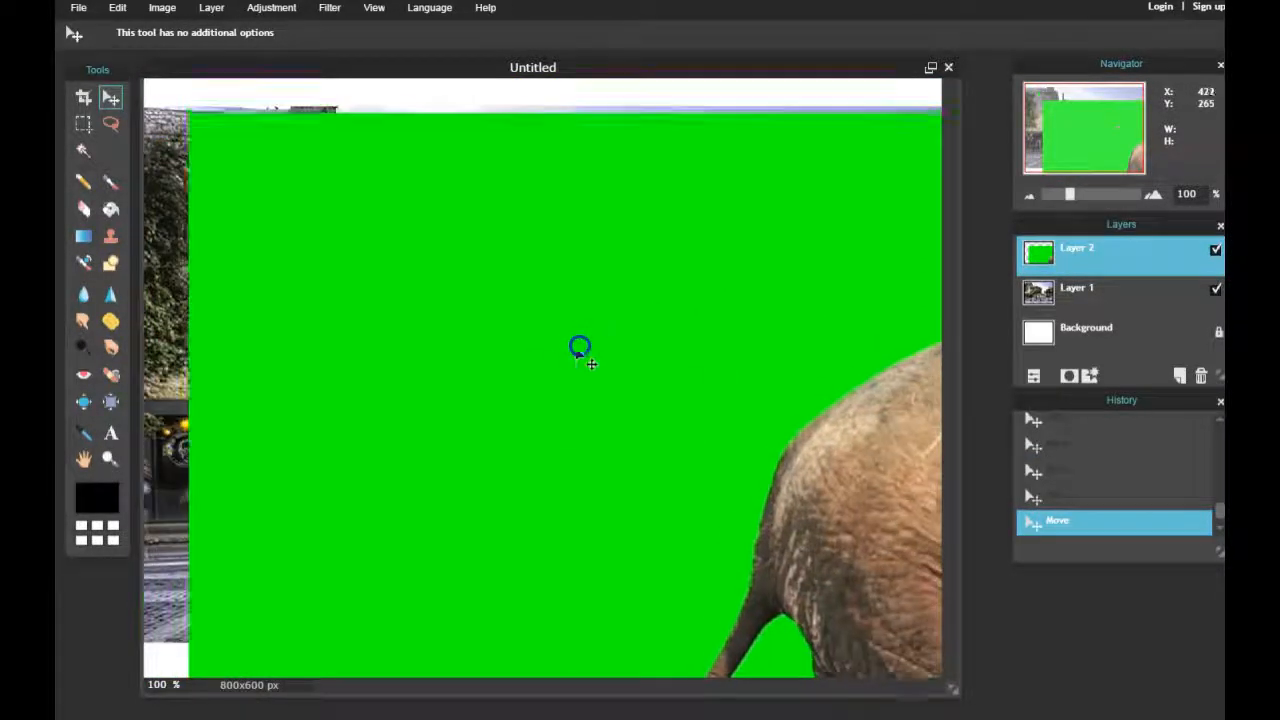
Step: Free-transform the elephant layer smaller and place it over the lower-middle of the street
click(117, 8)
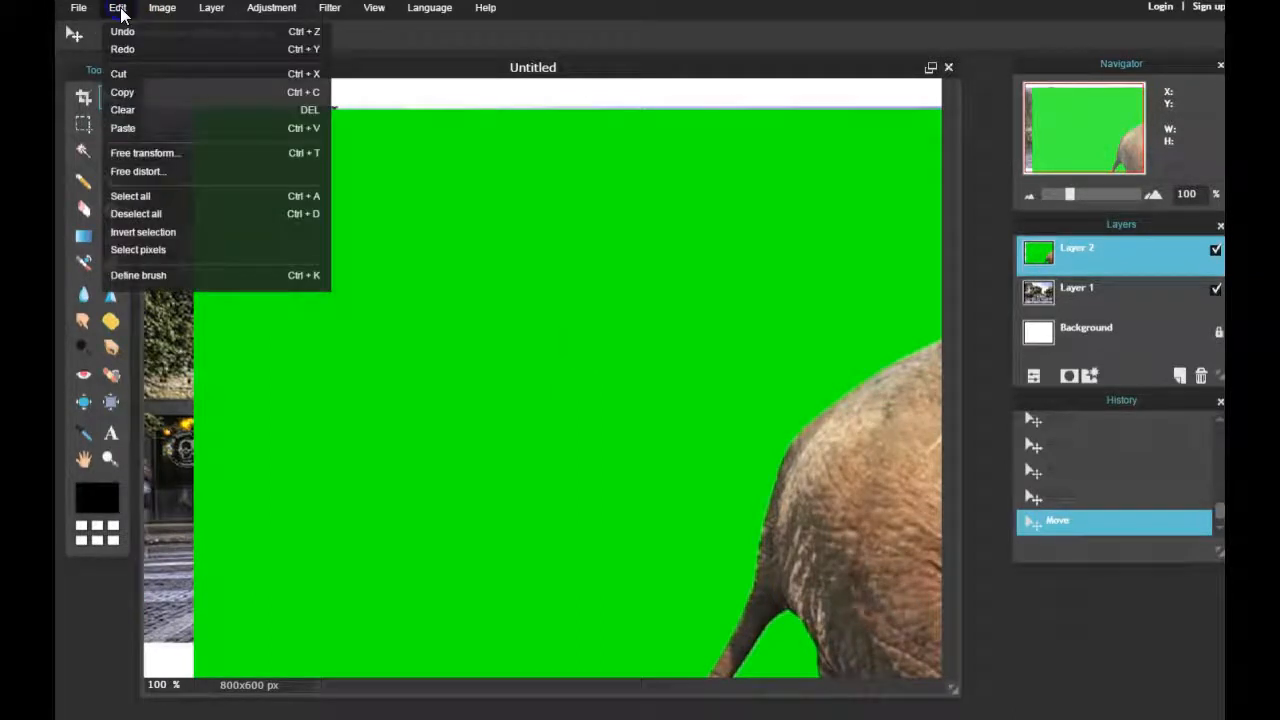
mouse_move(145, 153)
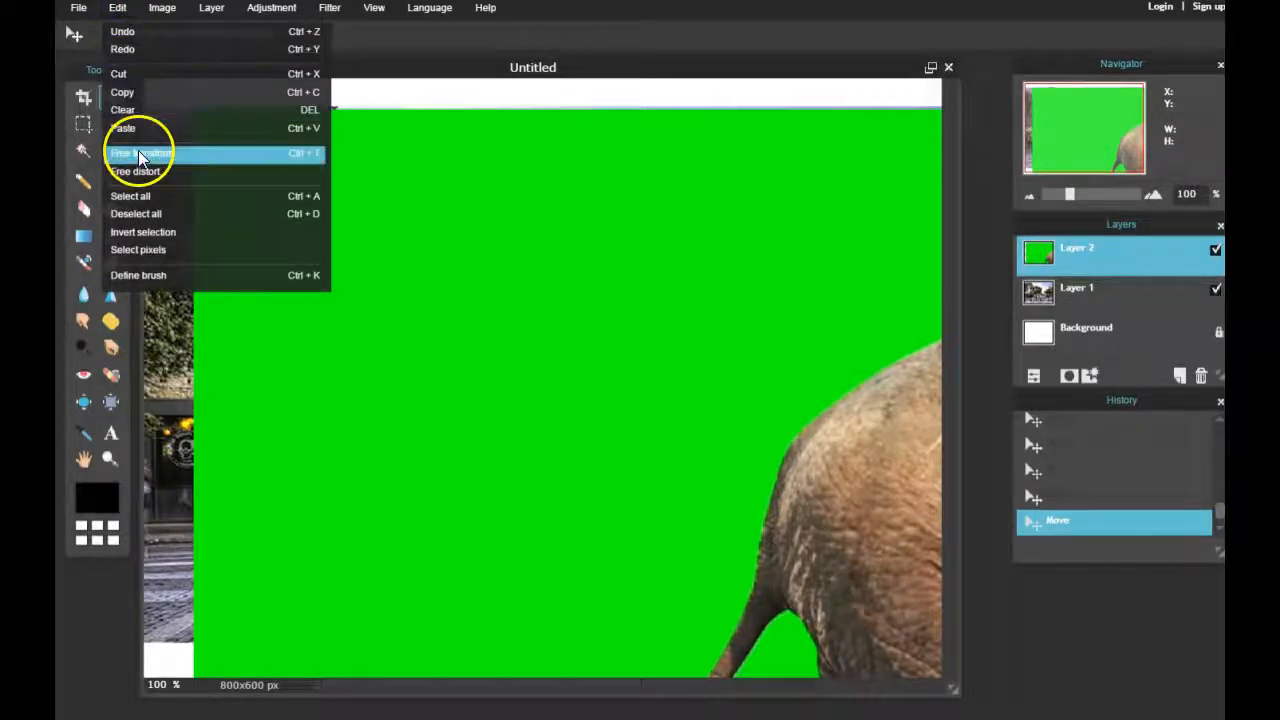
click(140, 152)
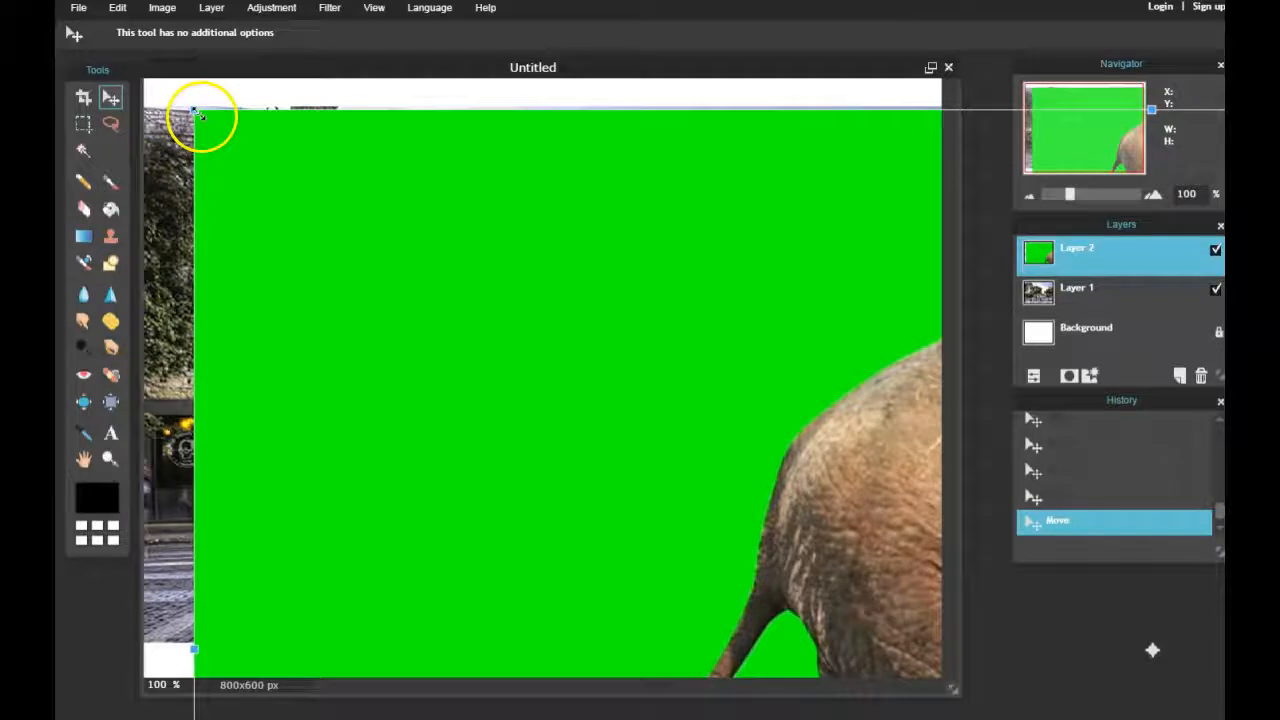
drag(200, 110, 890, 530)
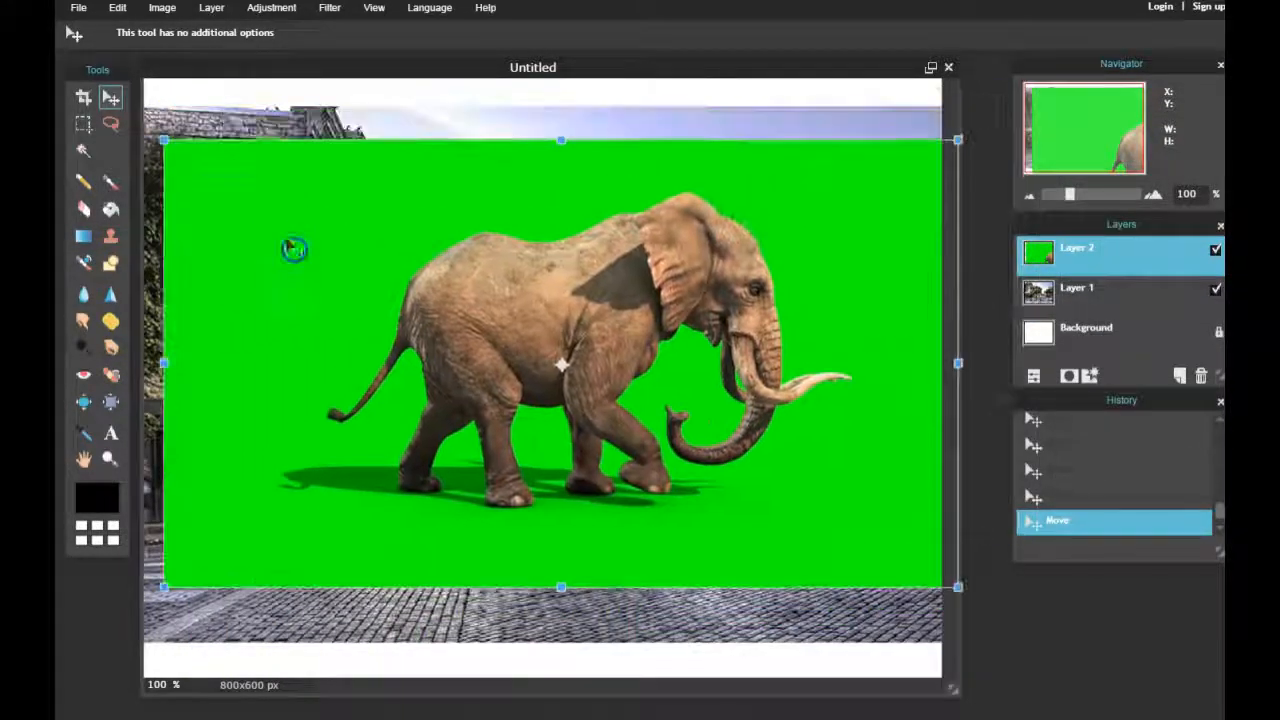
drag(560, 365, 640, 365)
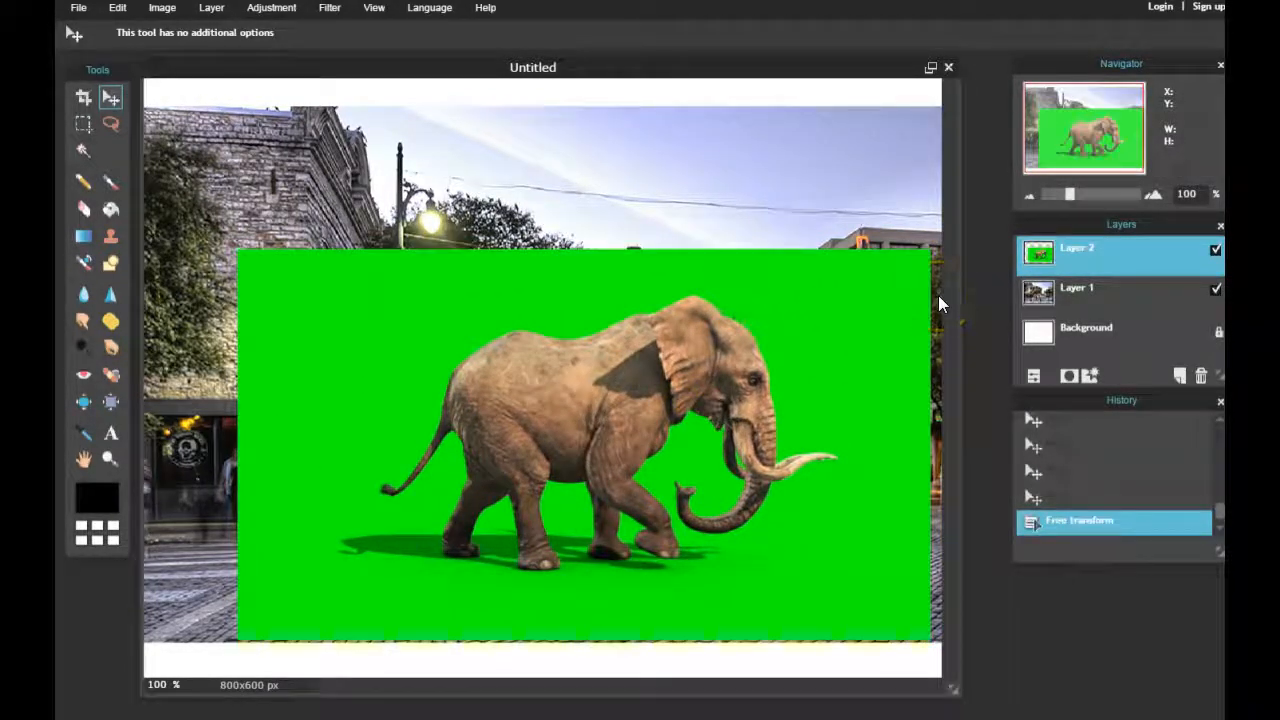
Step: Crop the canvas to 781 × 533, trimming the white margins around the street photo
click(83, 96)
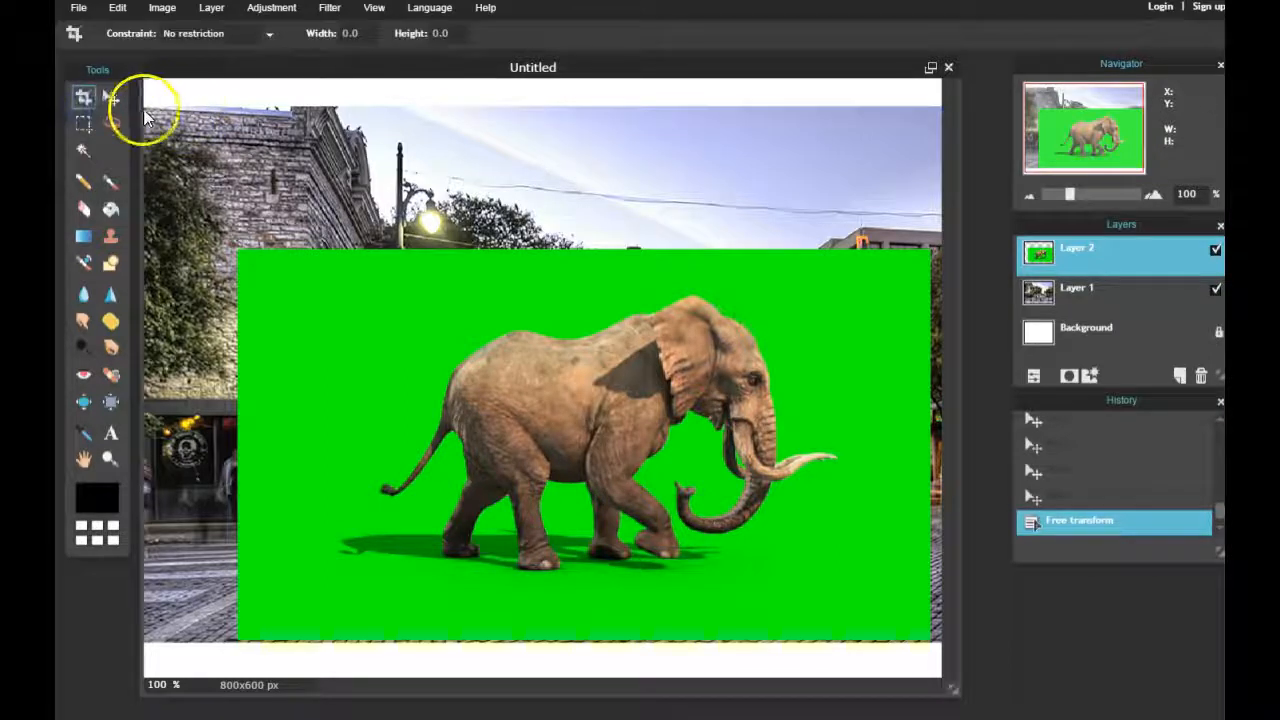
drag(145, 95, 910, 585)
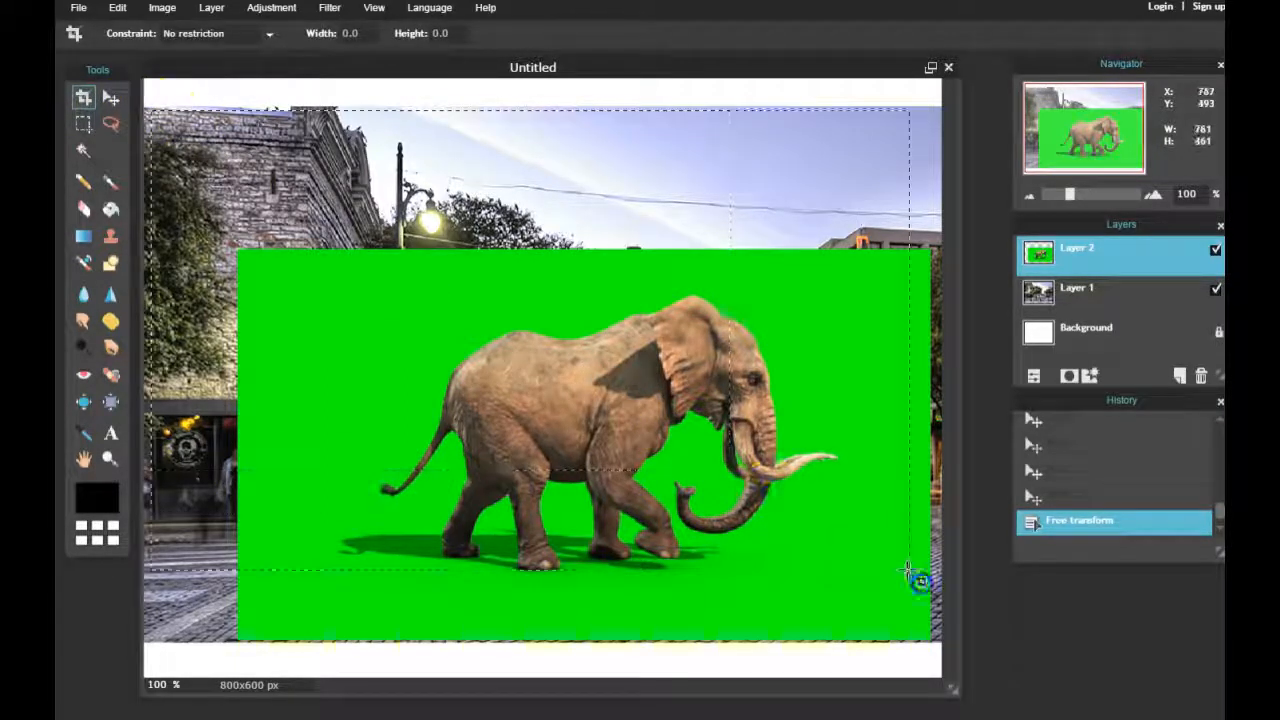
drag(910, 580, 930, 645)
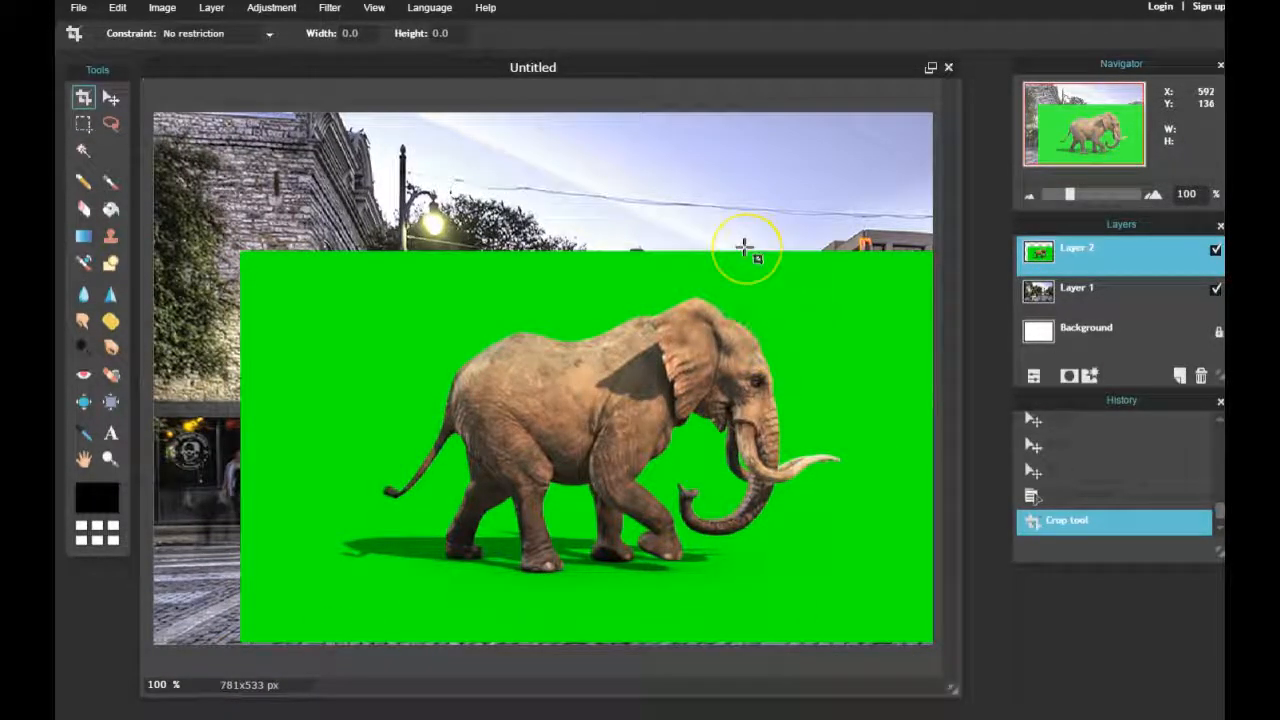
mouse_move(130, 325)
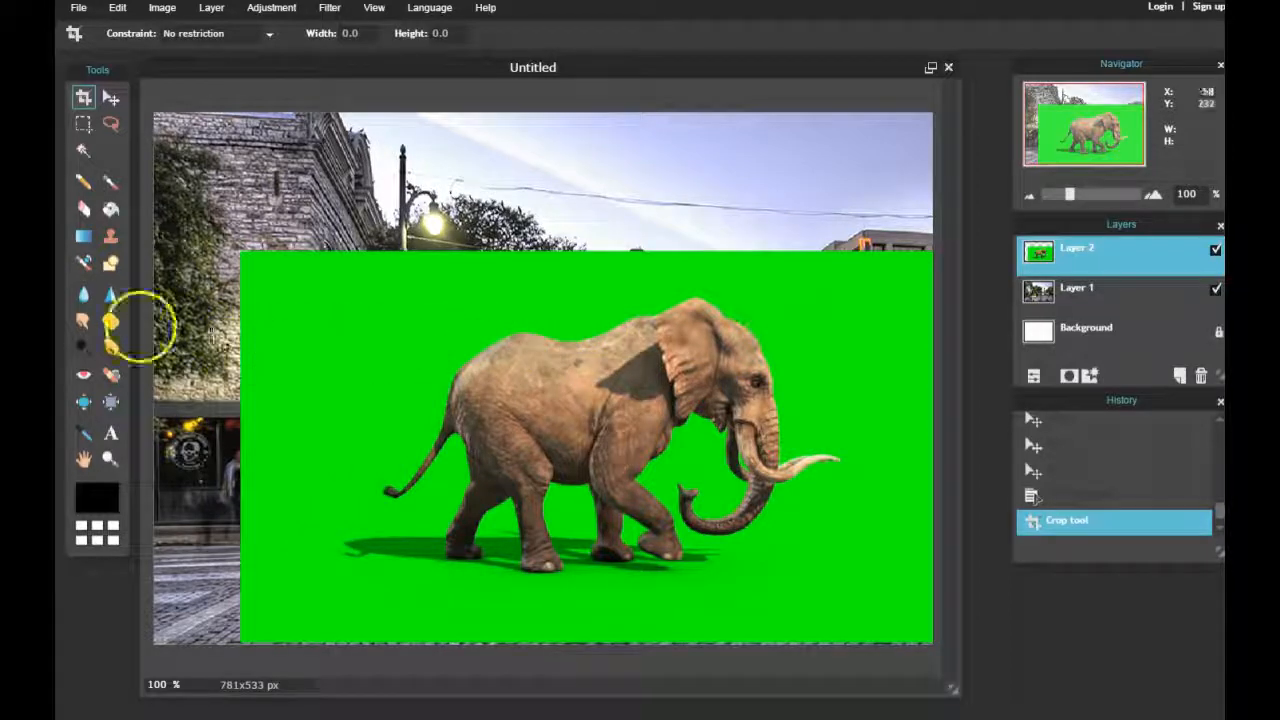
Step: Magic-wand and delete the green screen, belly patch, leg shadow and ground specks around the elephant
click(84, 151)
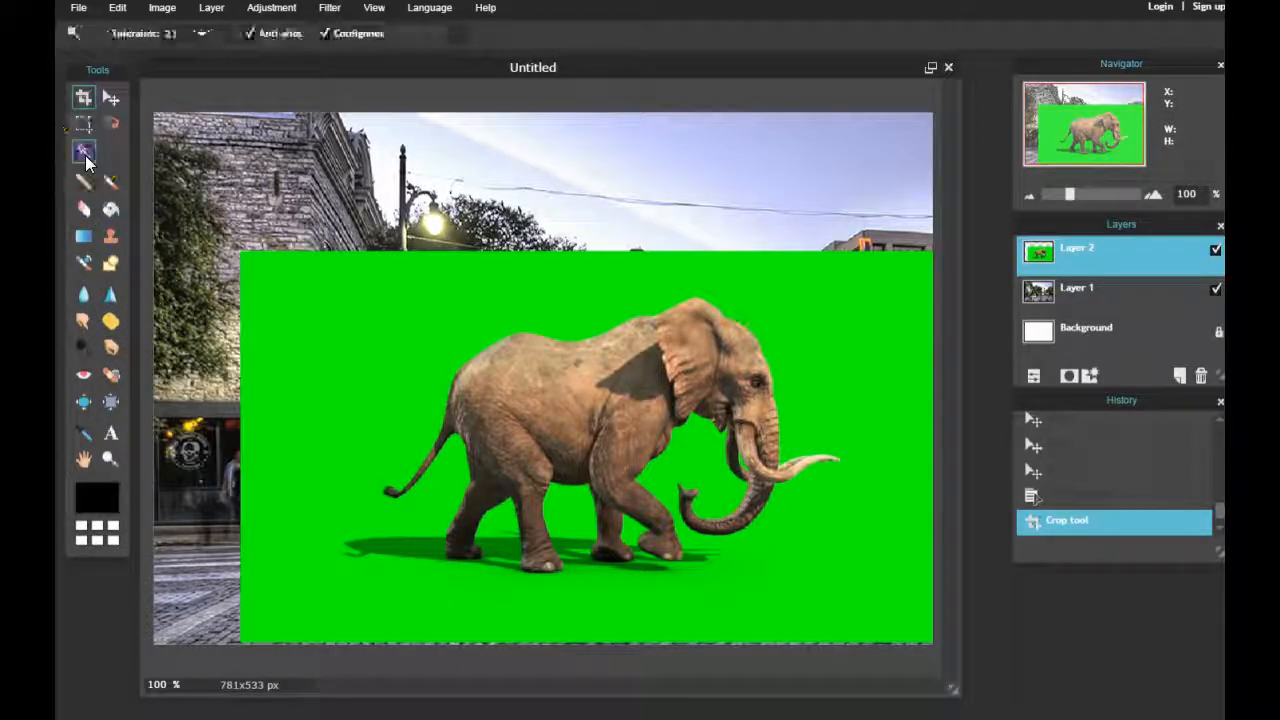
click(84, 150)
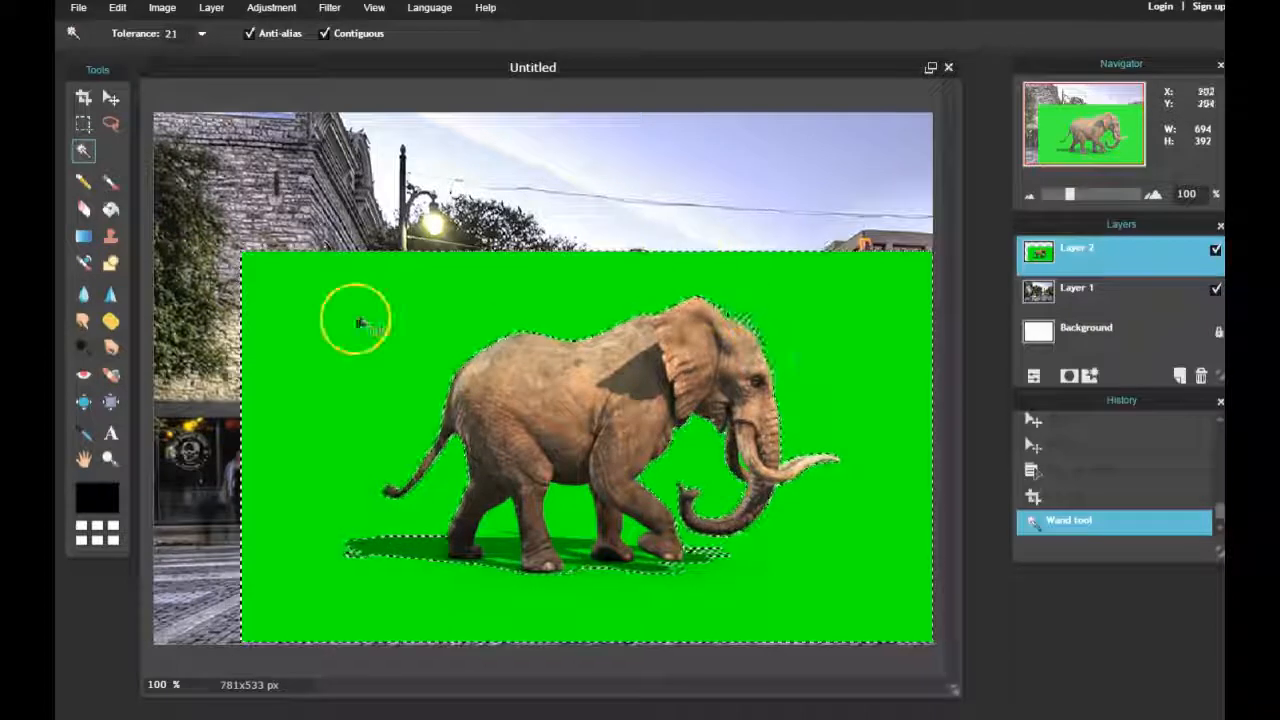
mouse_move(755, 305)
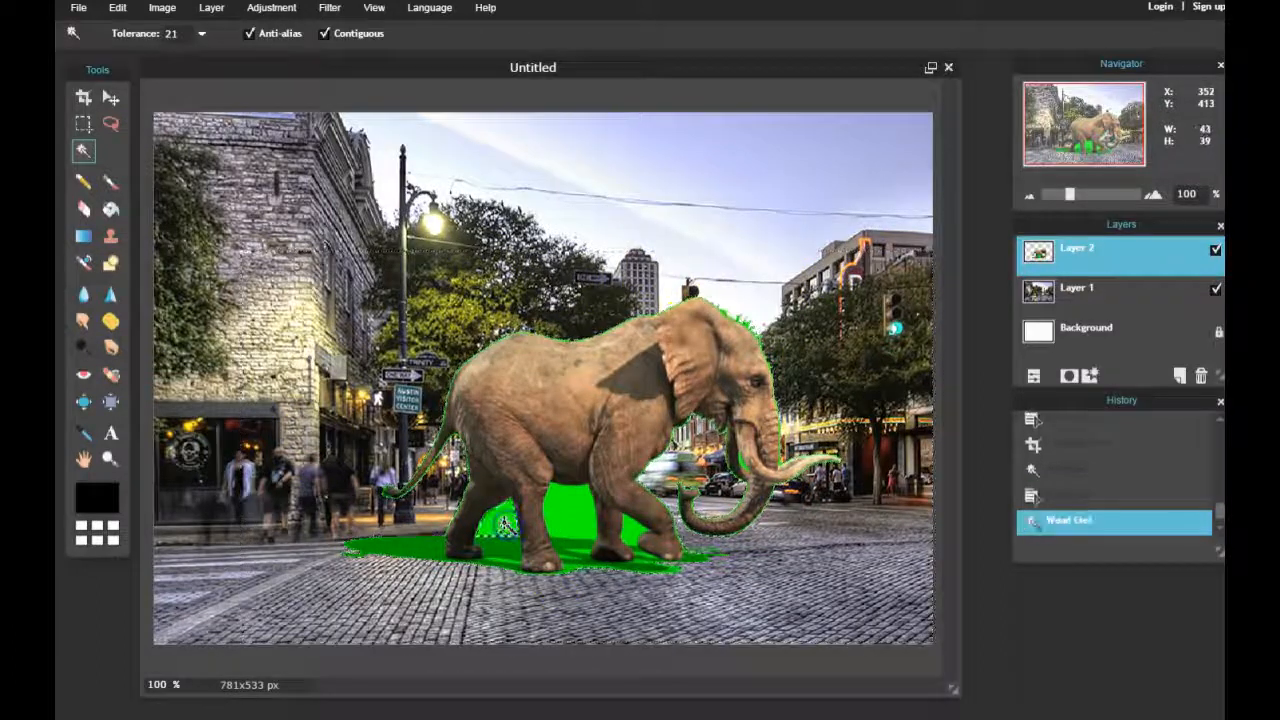
click(548, 525)
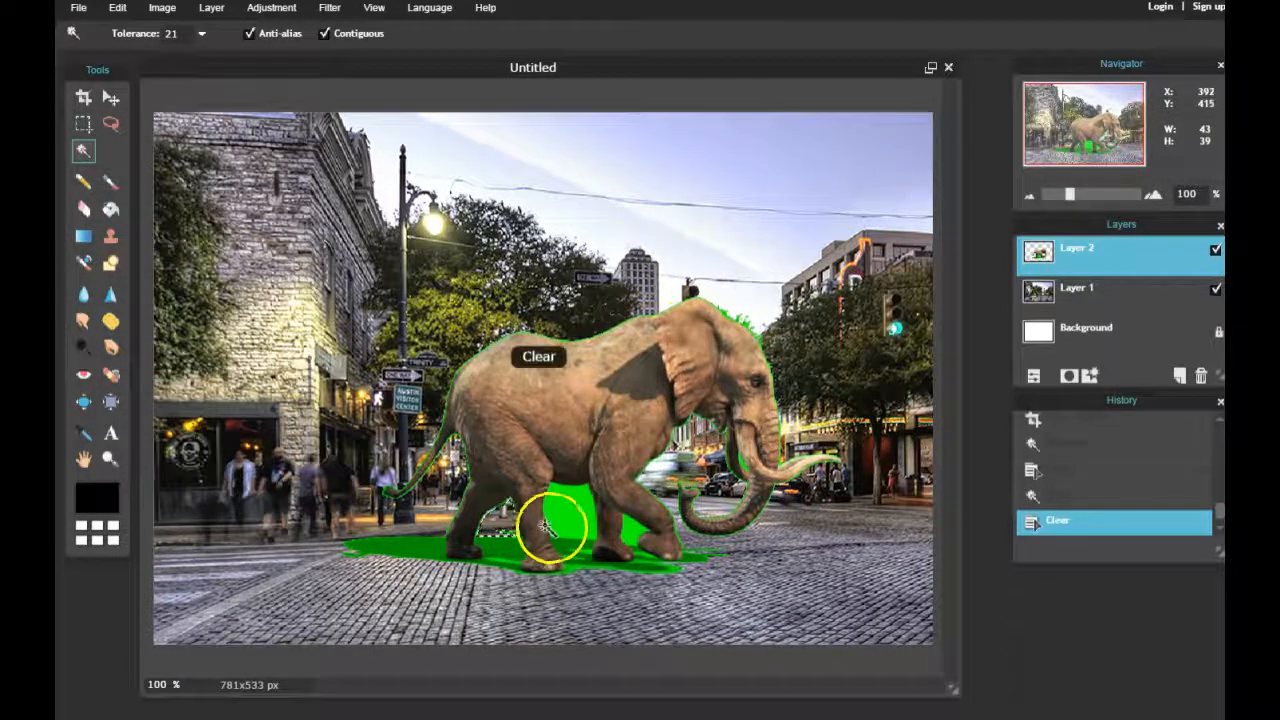
click(550, 530)
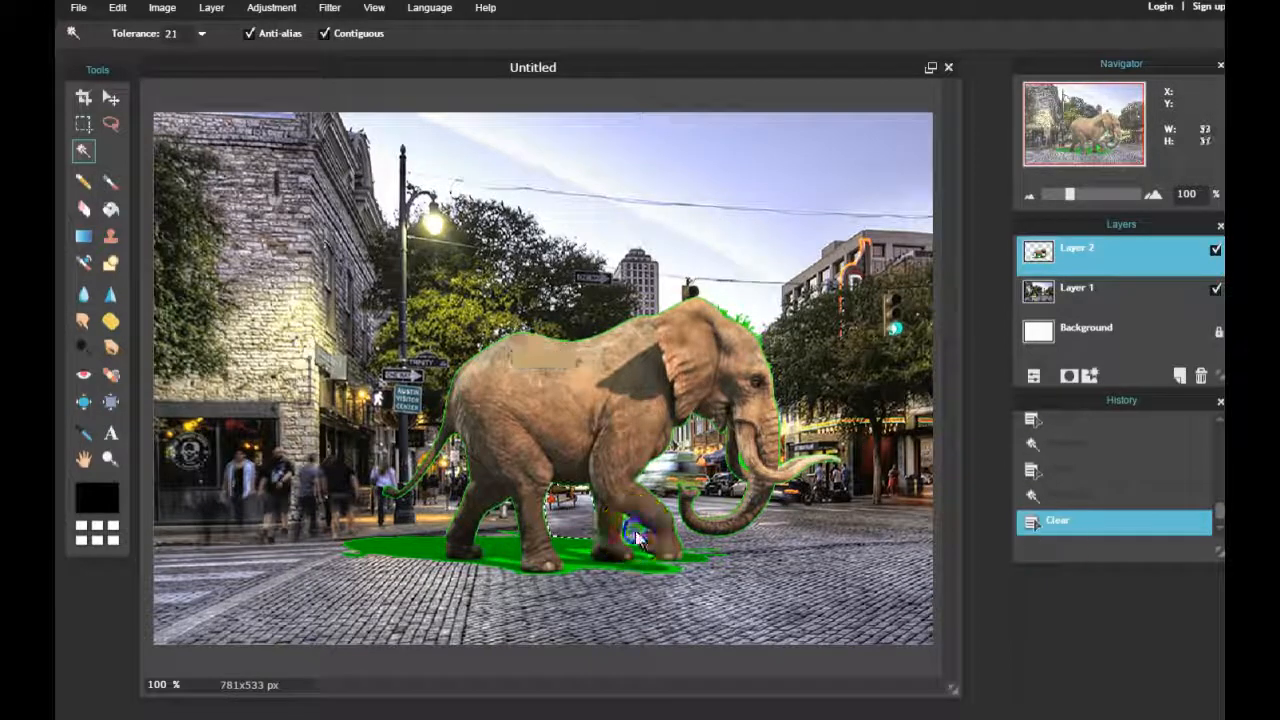
click(560, 550)
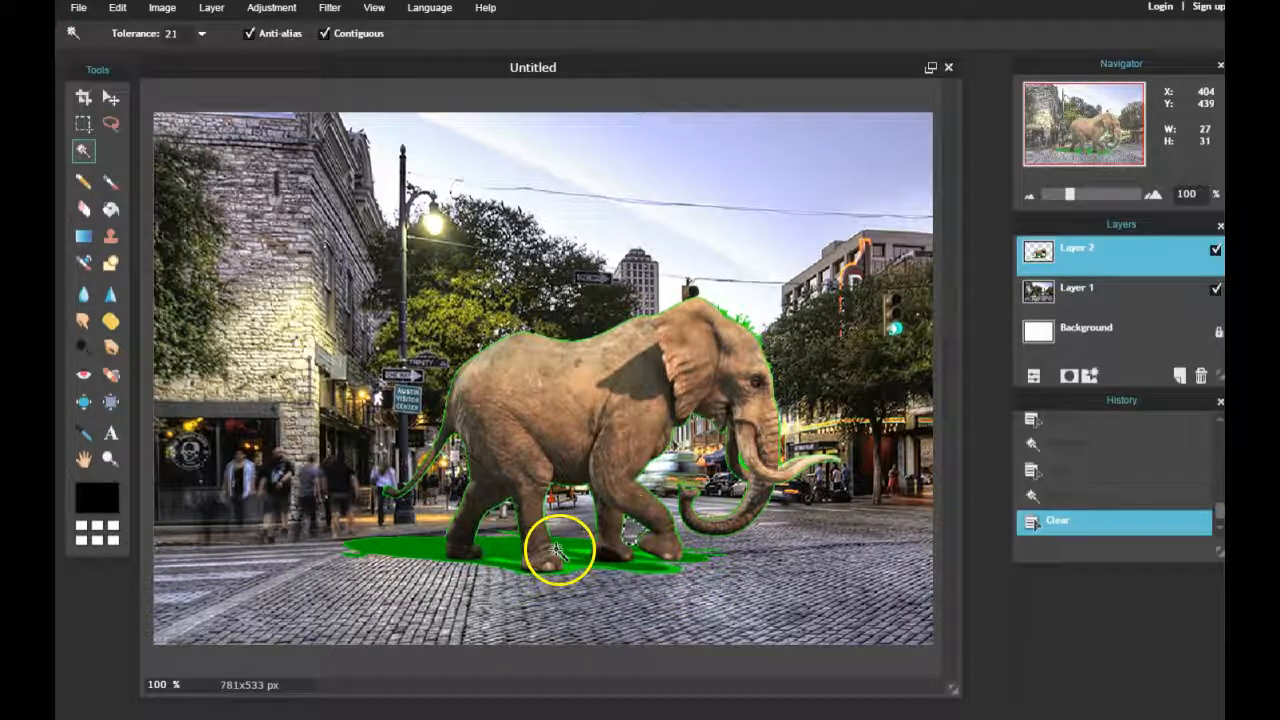
click(548, 548)
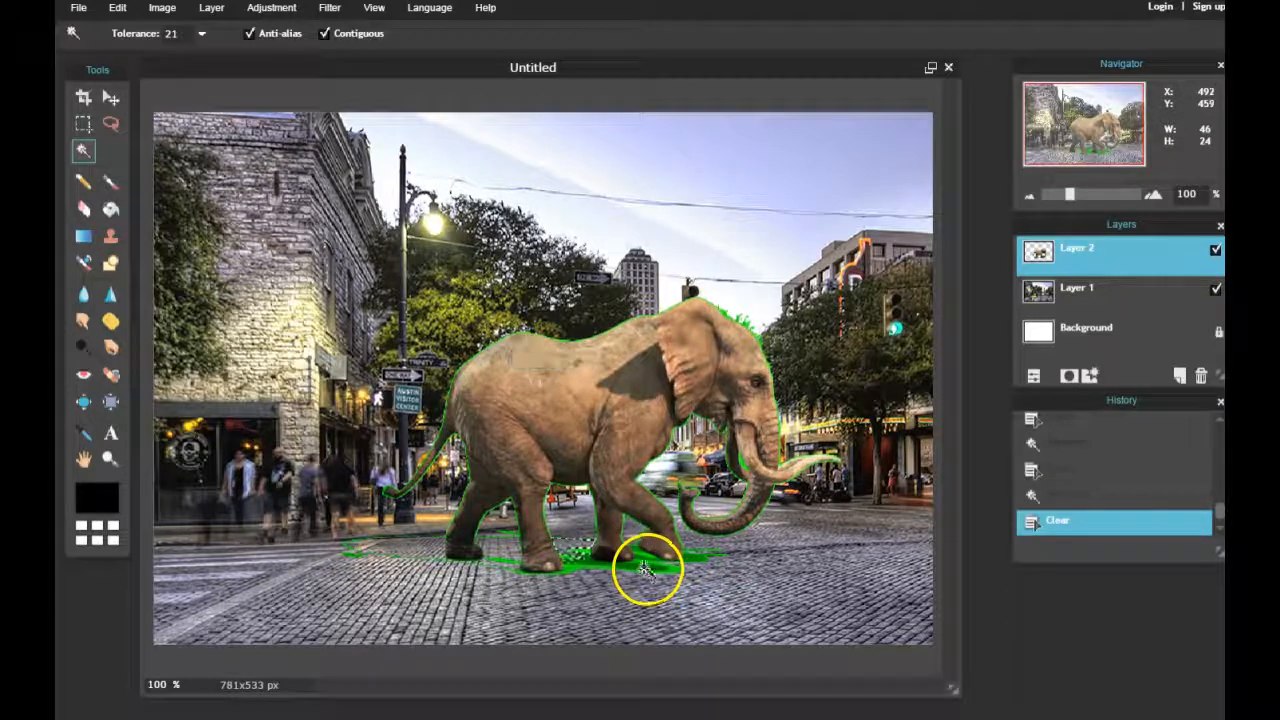
click(680, 560)
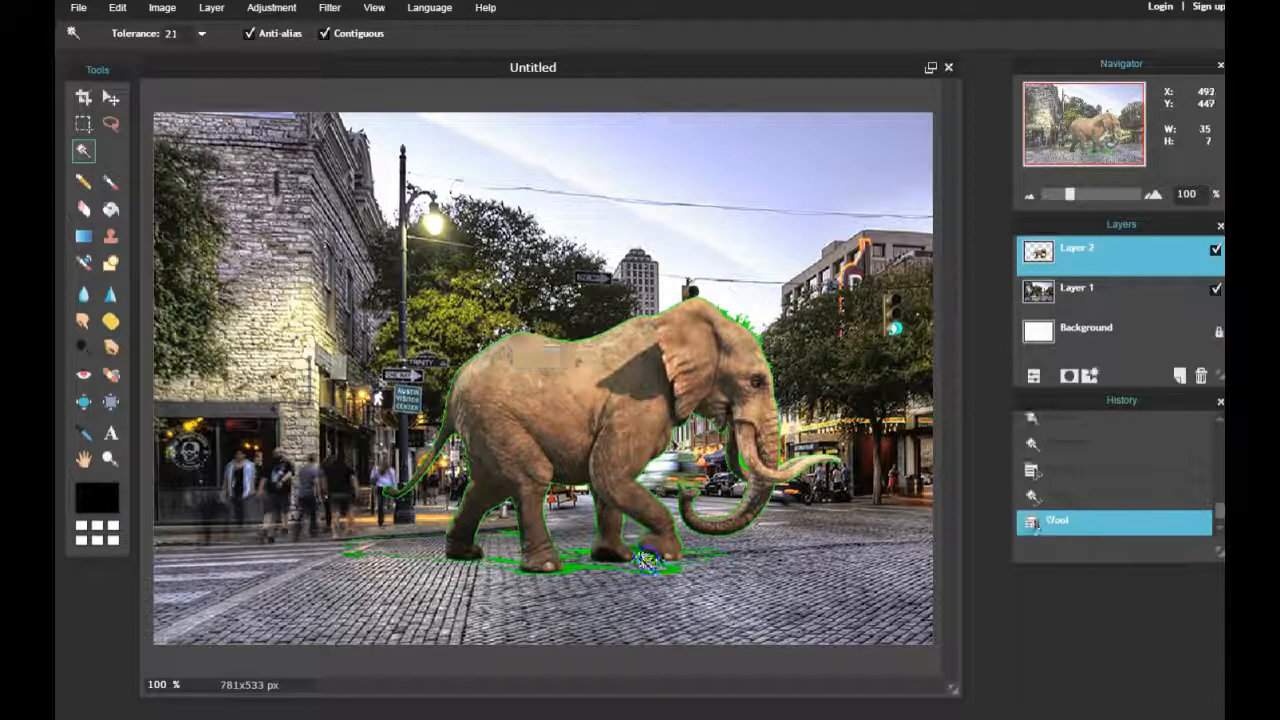
click(575, 575)
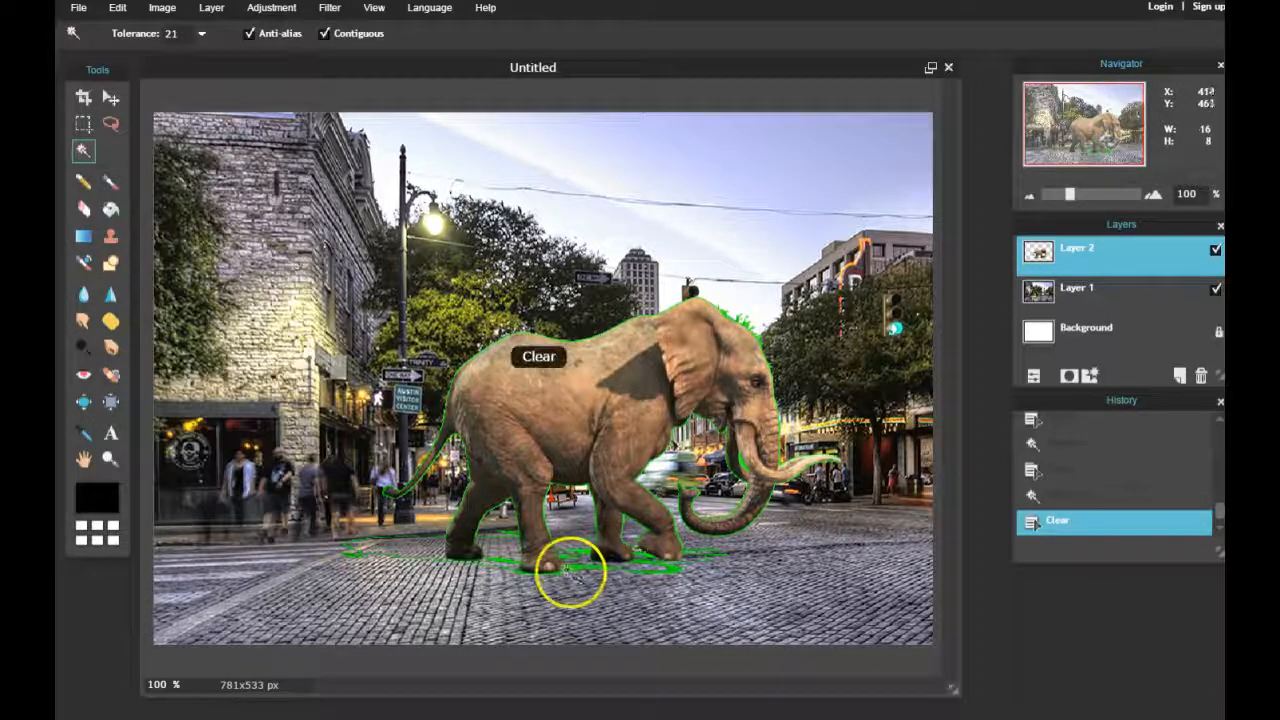
click(672, 572)
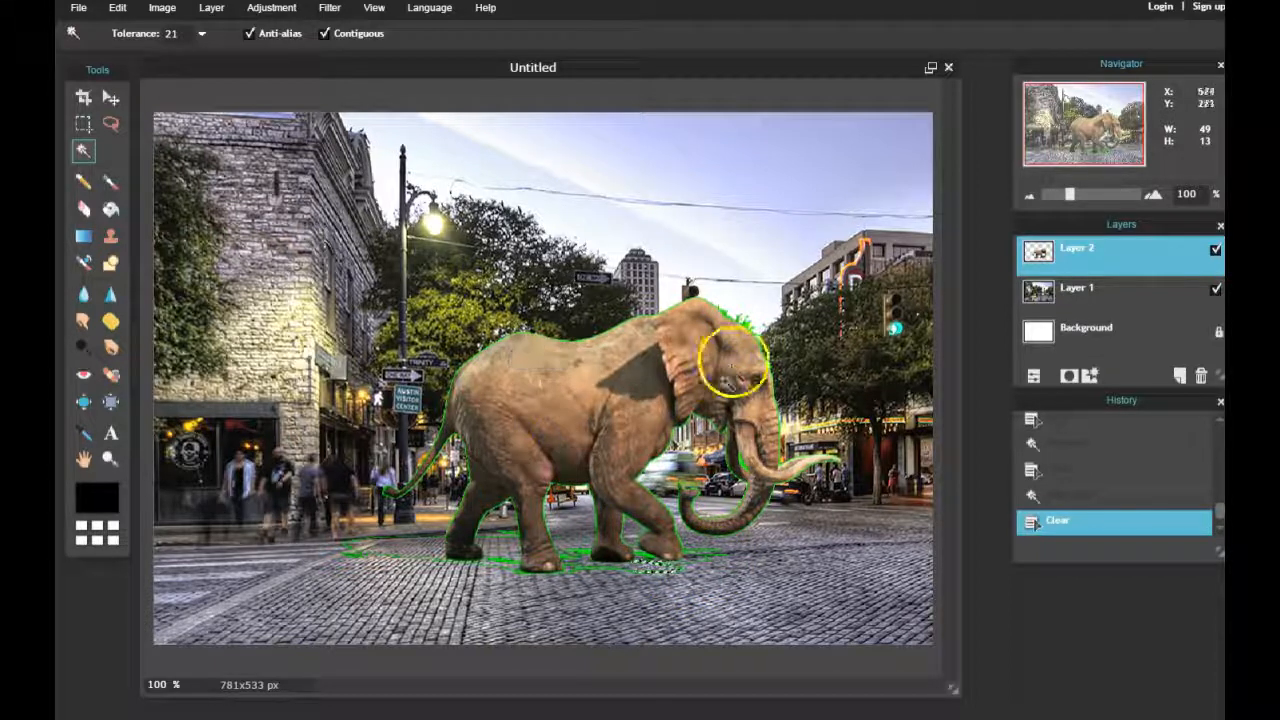
mouse_move(398, 563)
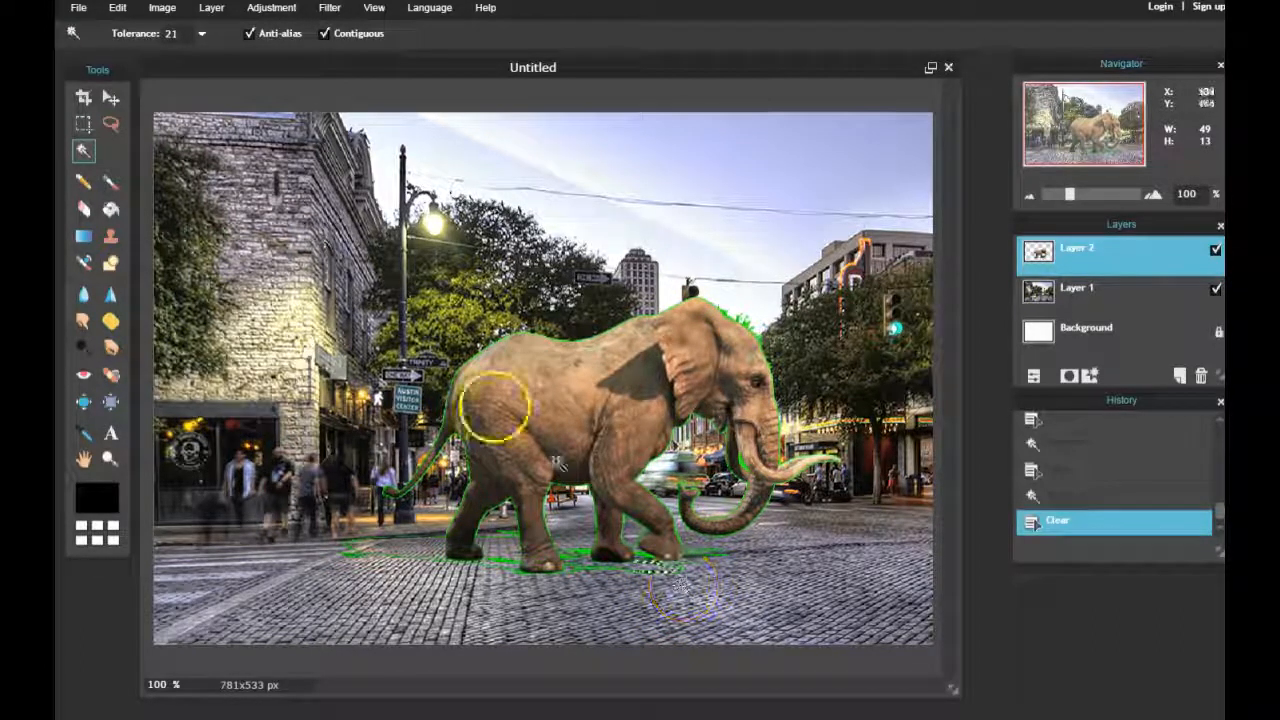
Step: Deselect all so nothing on the elephant layer remains selected
click(117, 8)
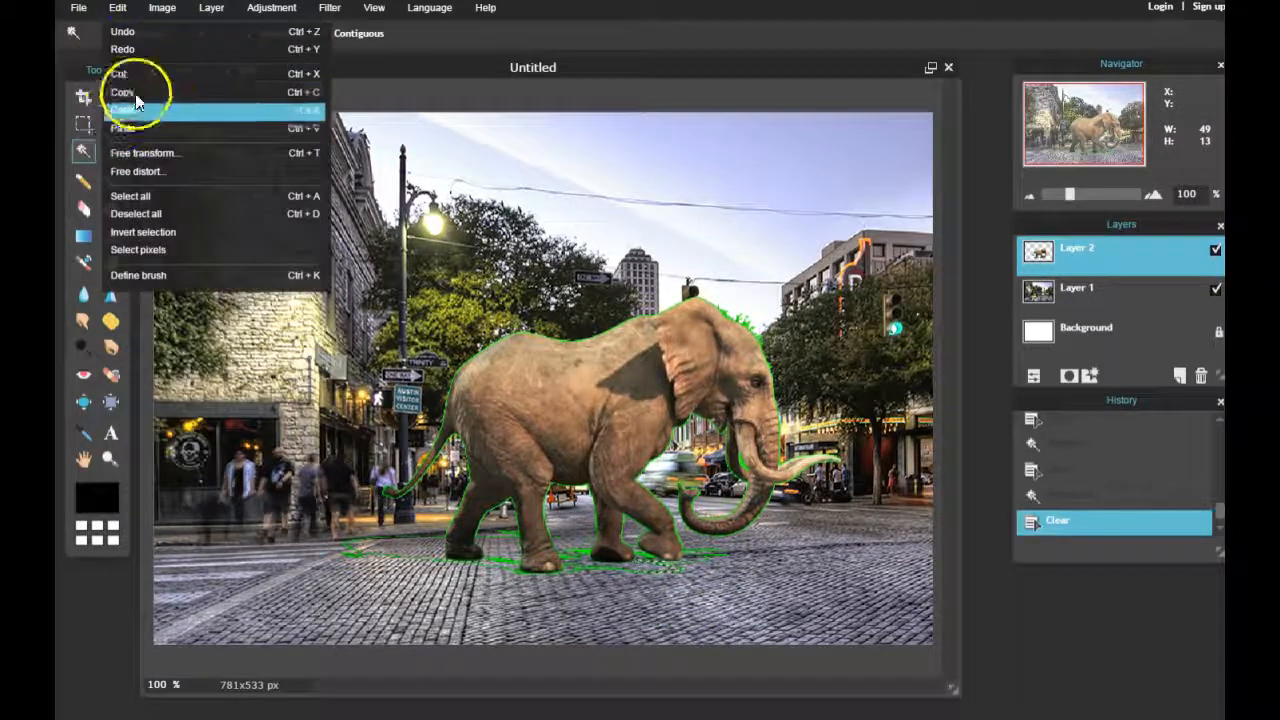
click(135, 213)
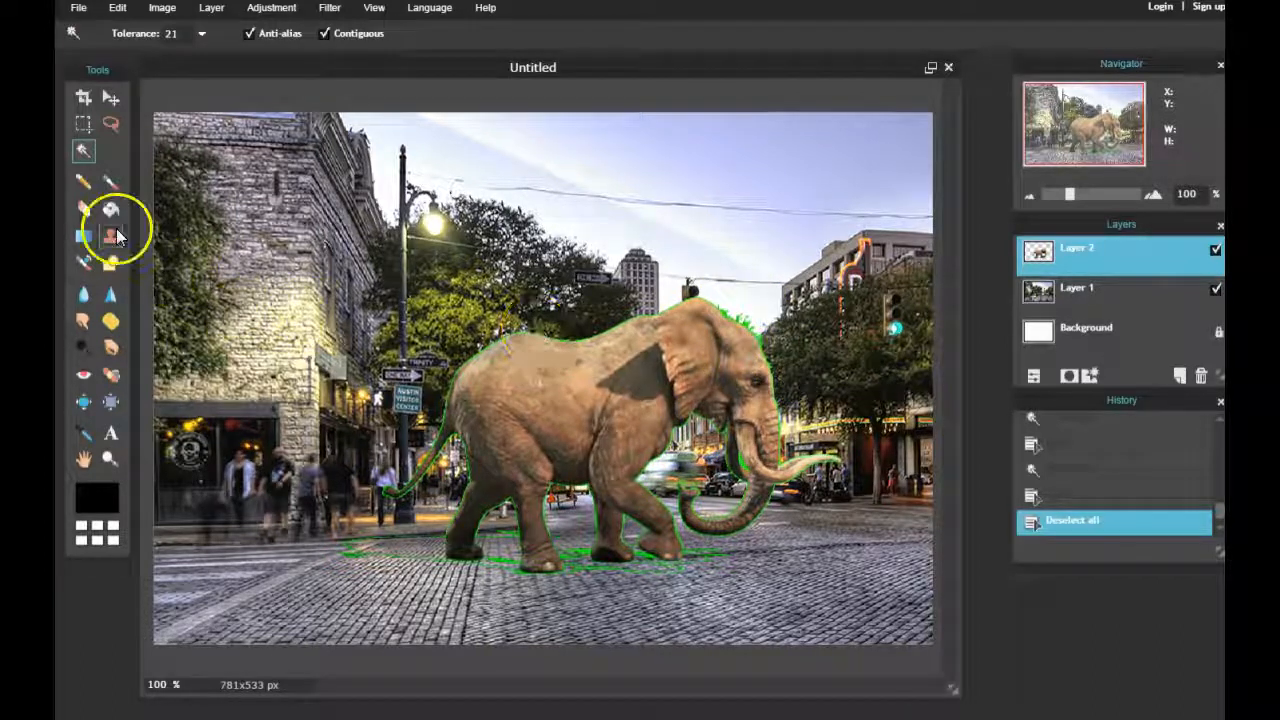
Step: Switch to the Eraser to clean the green fringe at the elephant's feet, shadow and tail
click(83, 209)
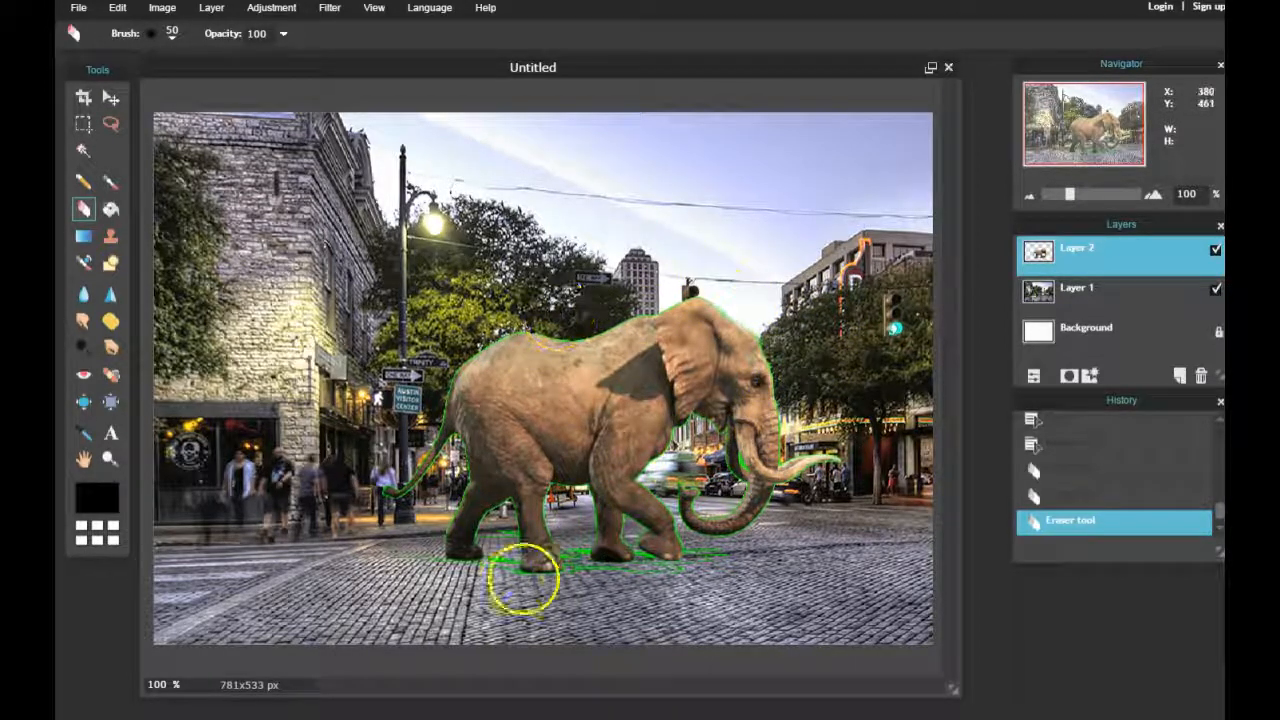
mouse_move(400, 485)
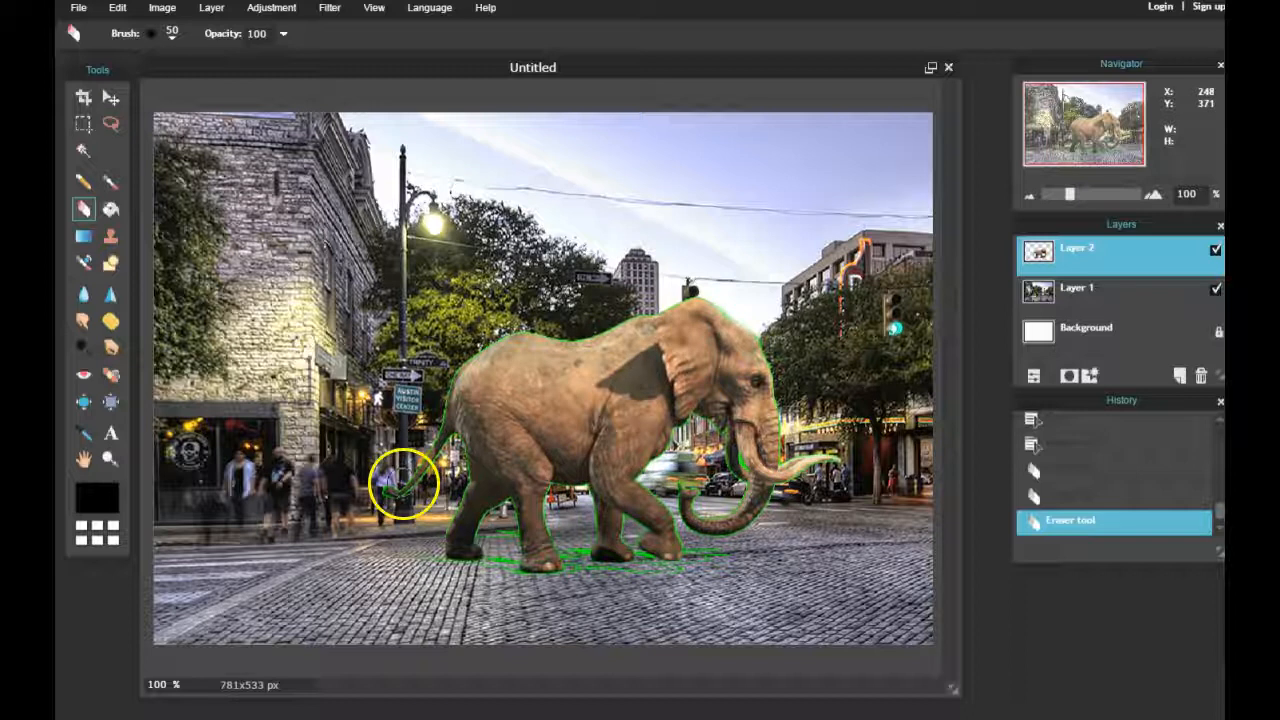